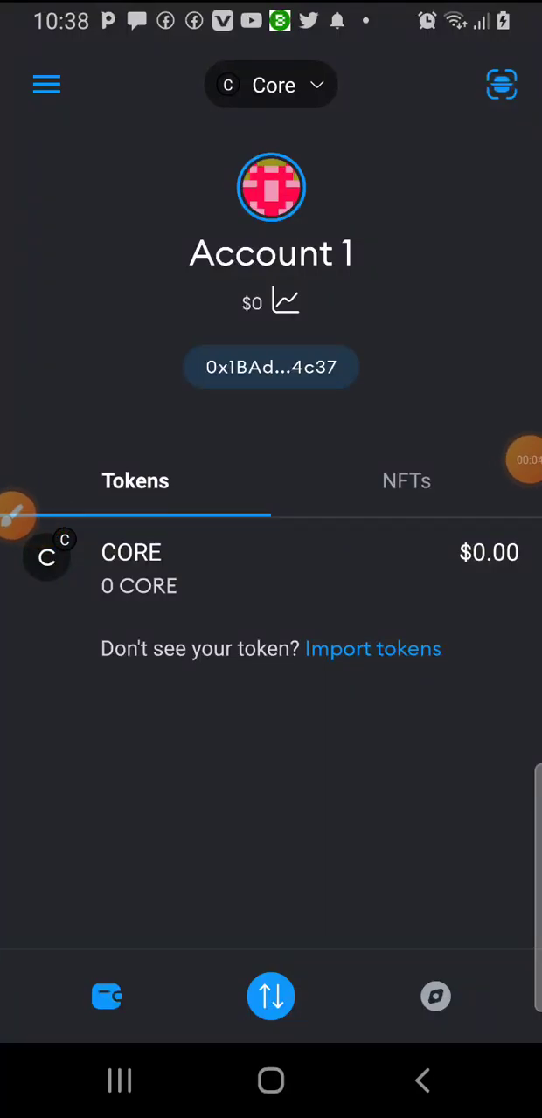
- Open the wallet's side menu and go to the Settings page from it
scroll("down", 3)
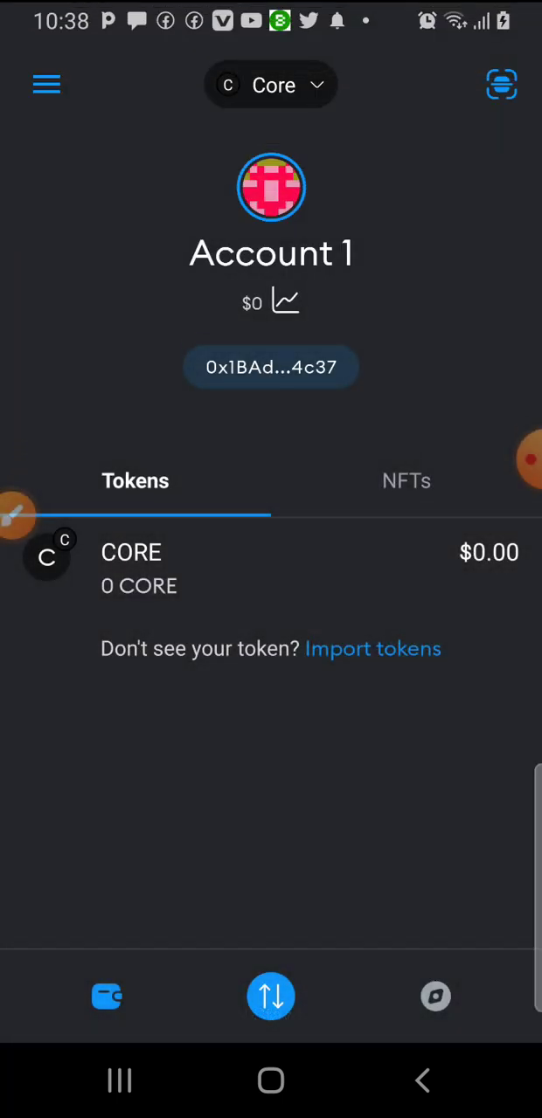
left_click(47, 84)
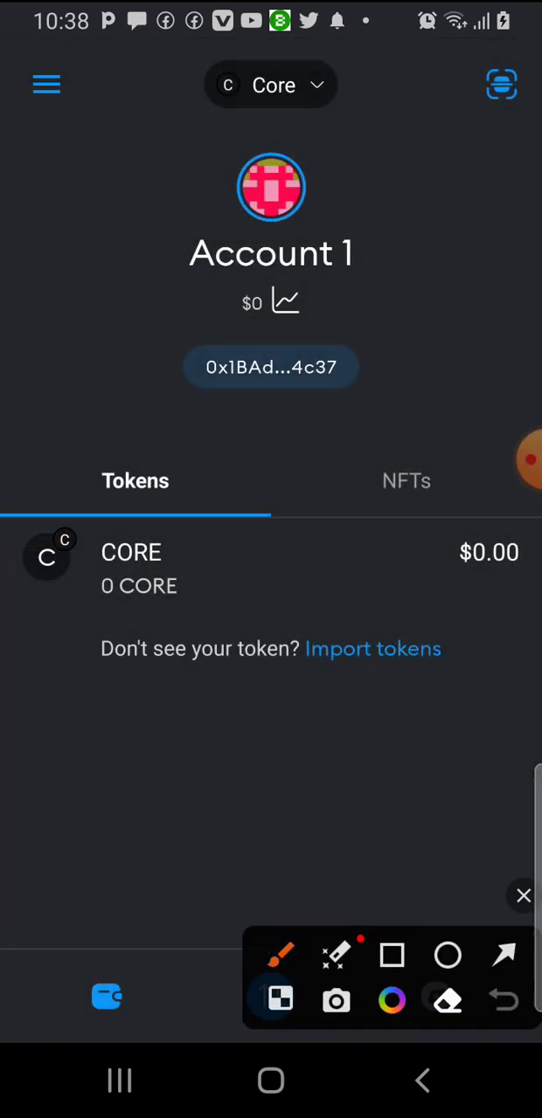
left_click(503, 954)
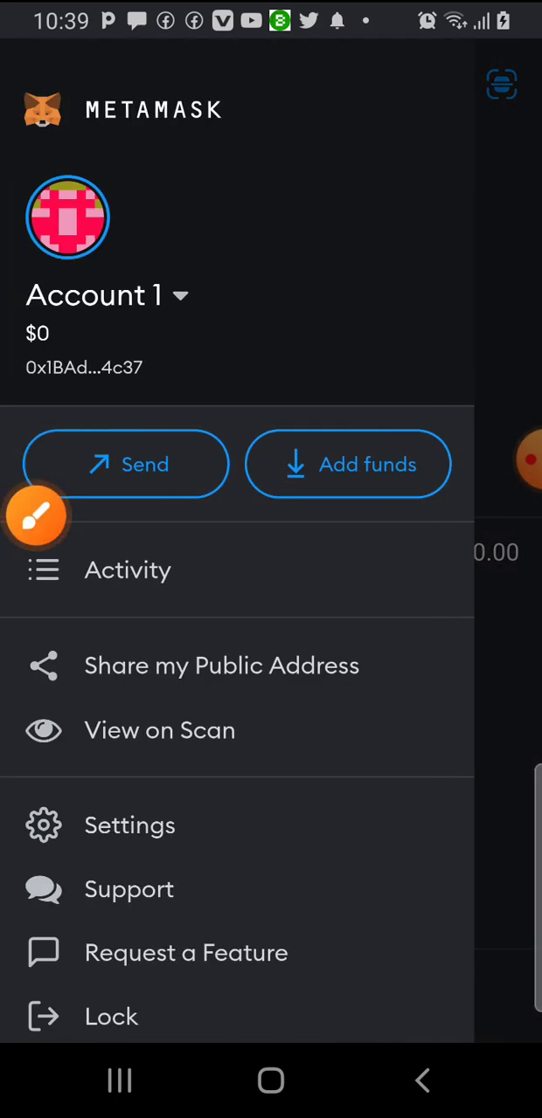
left_click(39, 515)
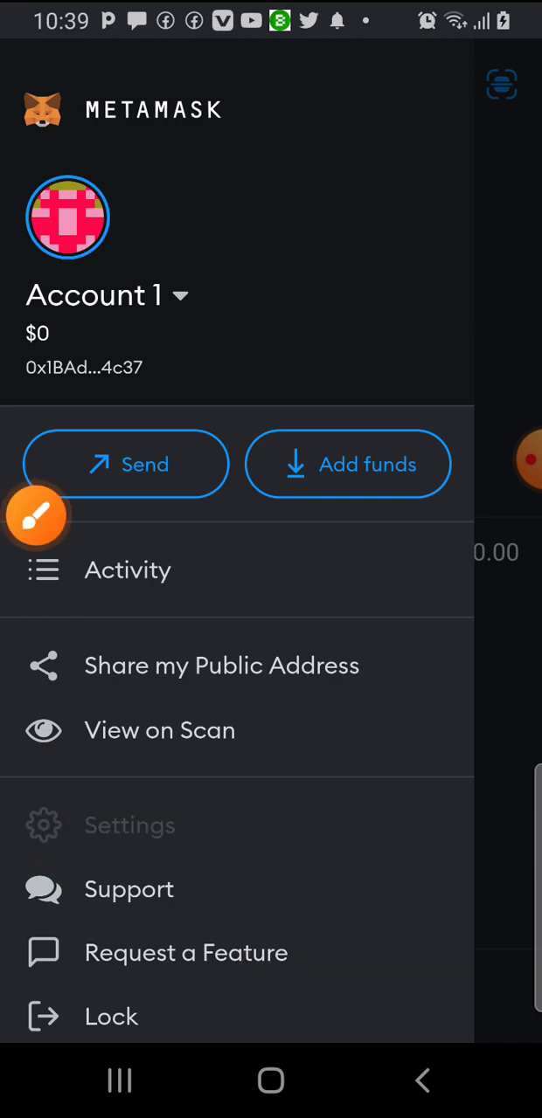
left_click(129, 825)
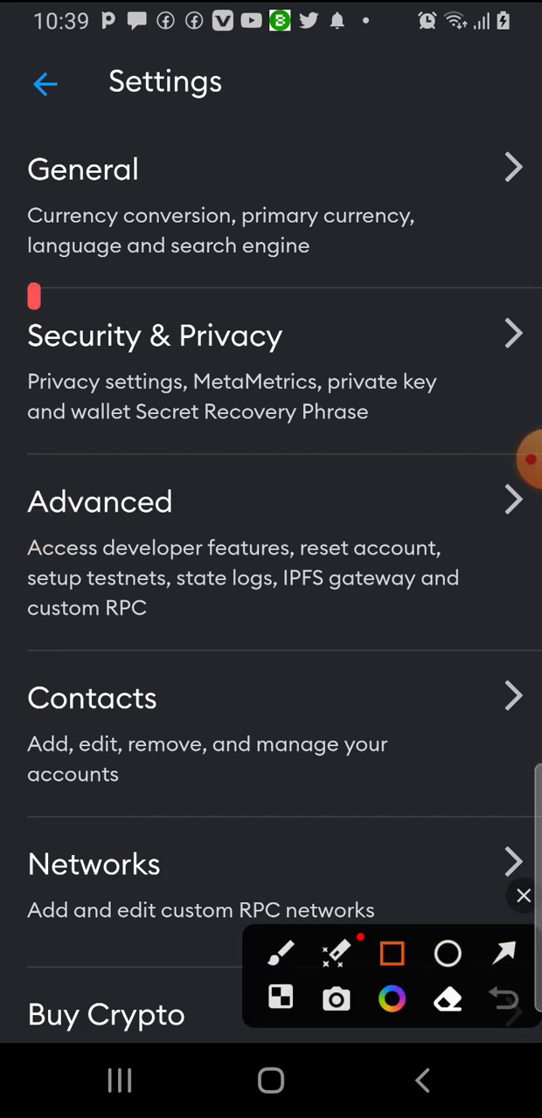
- Enter the Security & Privacy section from the Settings list
left_click_drag(26, 293, 332, 405)
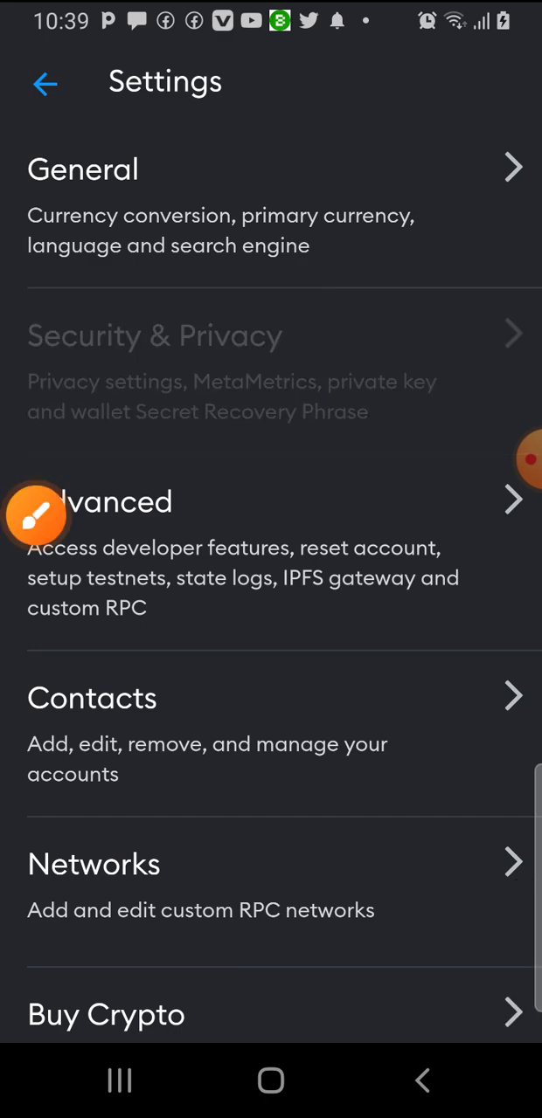
left_click(154, 336)
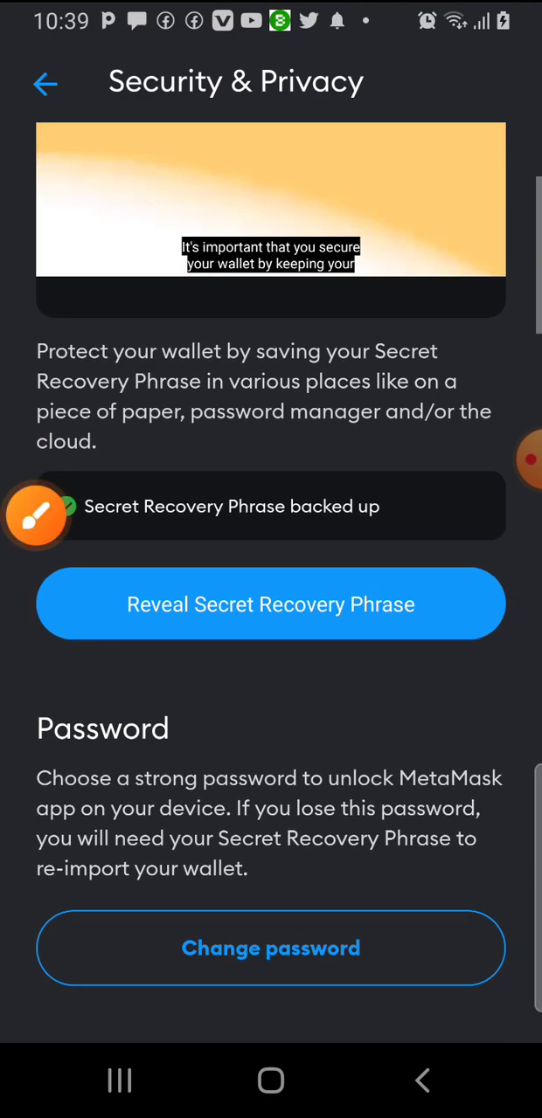
- Scroll the Security & Privacy page down to the Show private key option for Account 1
scroll("down", 3)
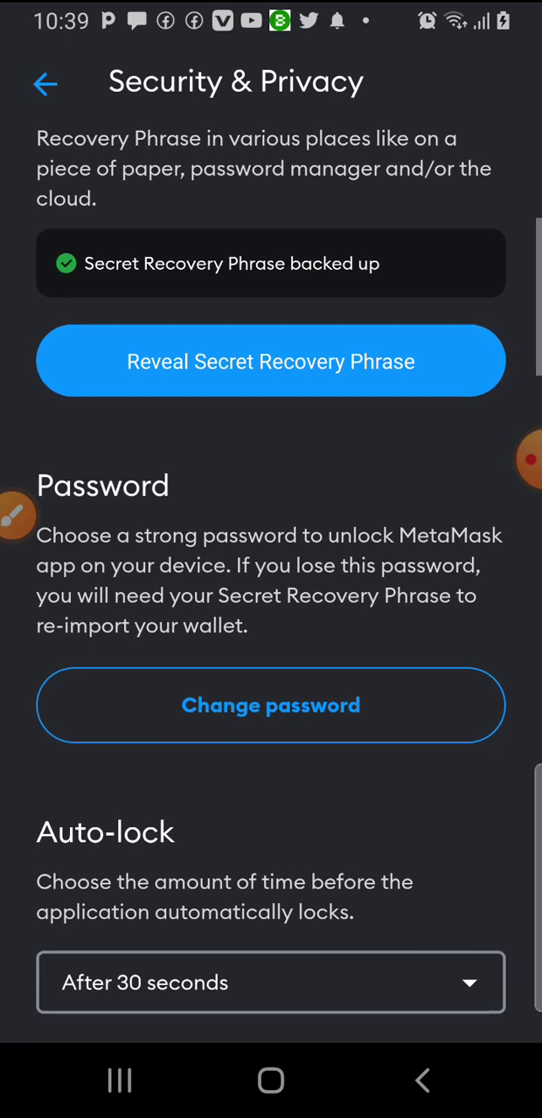
scroll("down", 3)
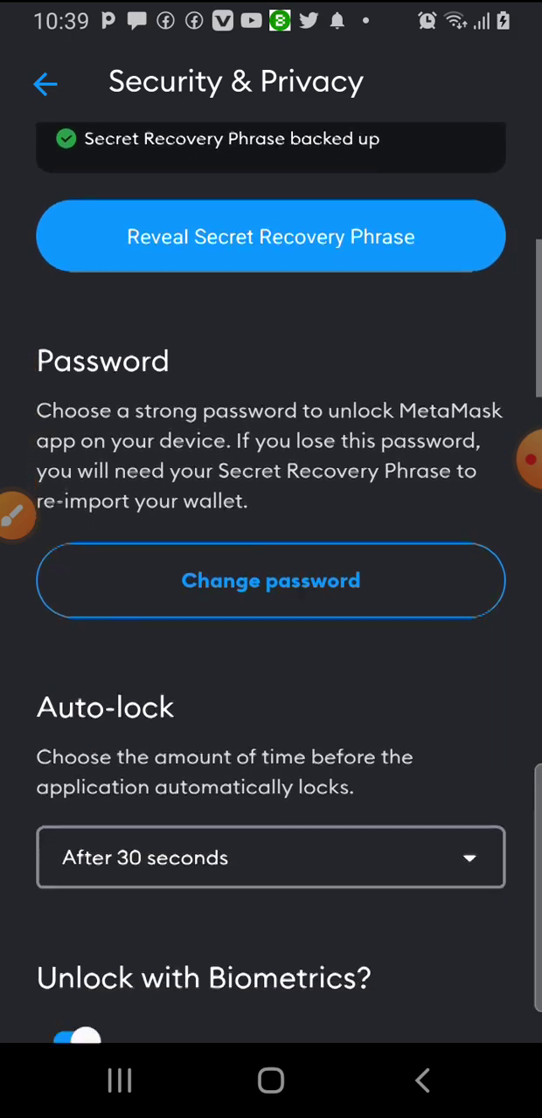
scroll("down", 3)
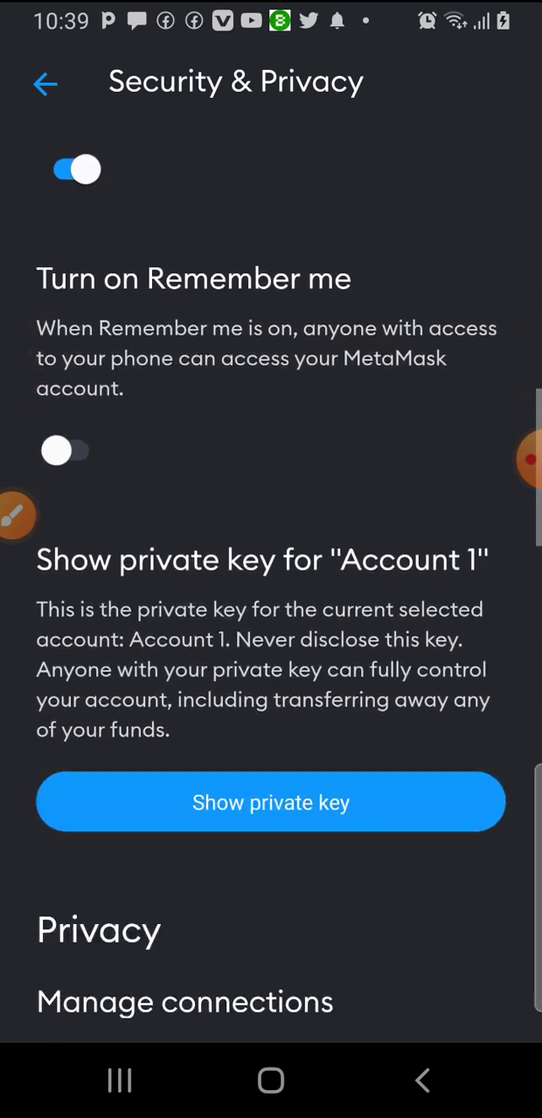
scroll("down", 3)
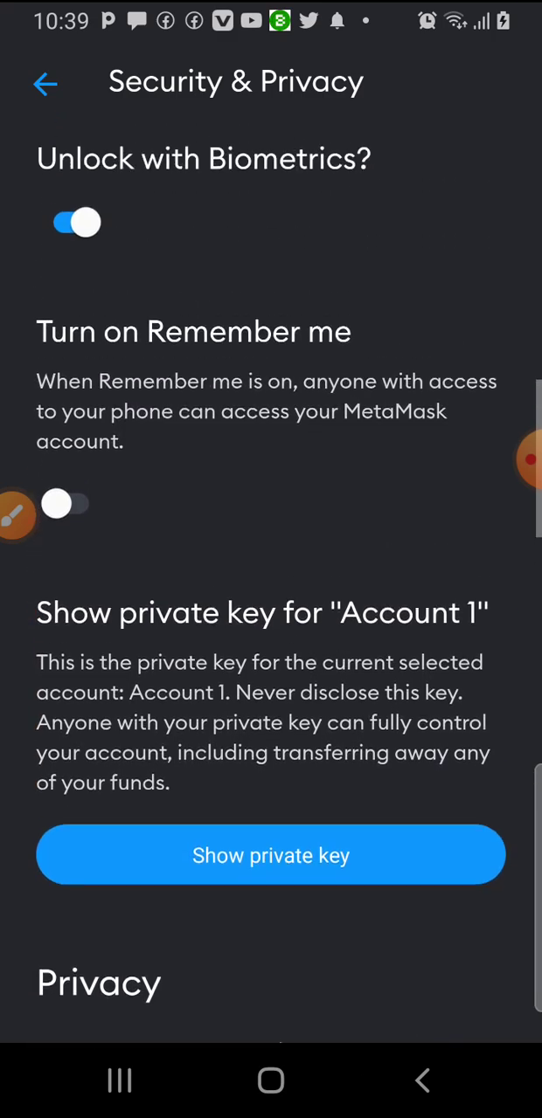
scroll("down", 3)
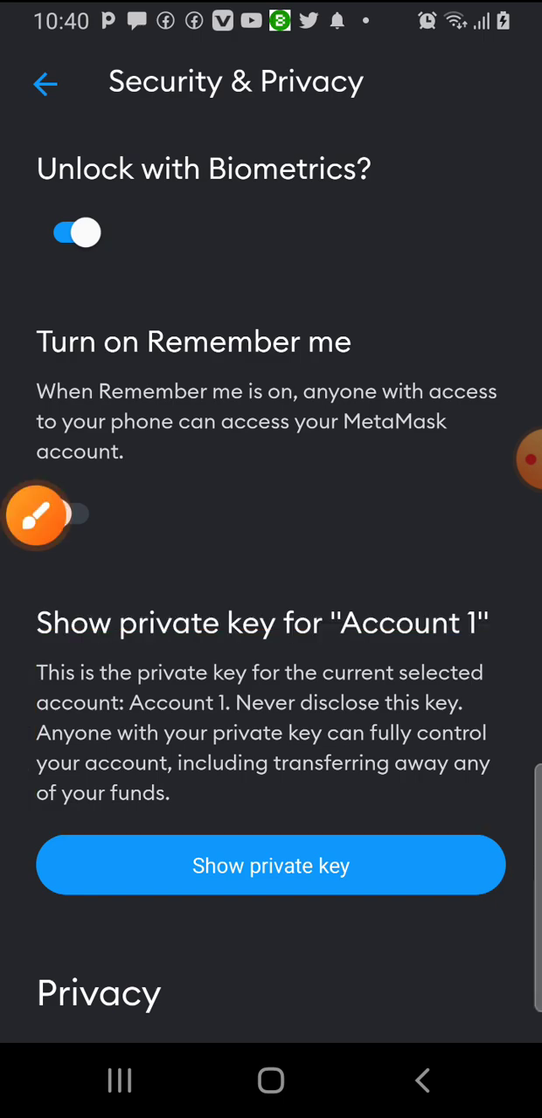
left_click(39, 515)
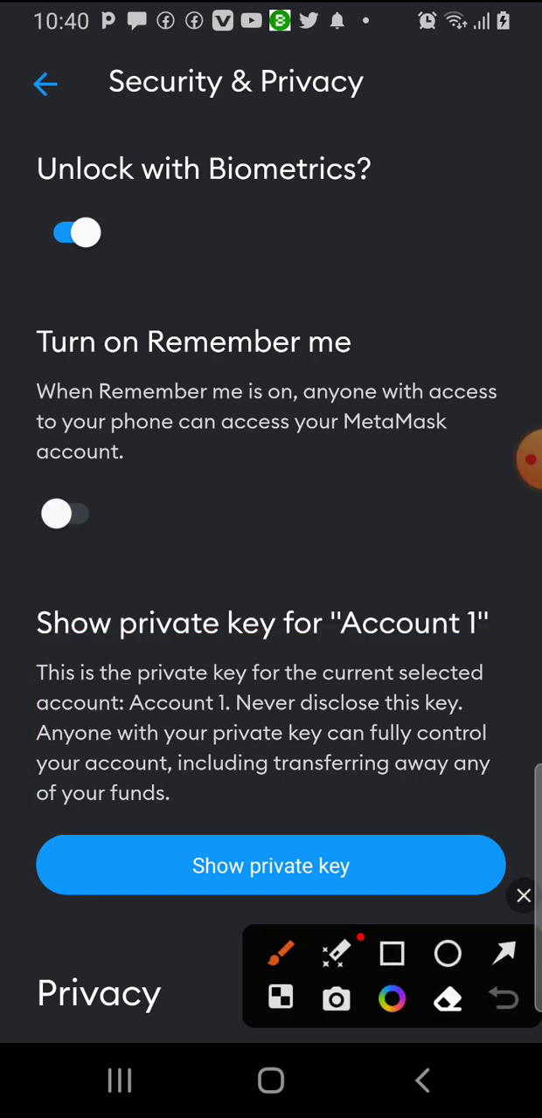
left_click(391, 954)
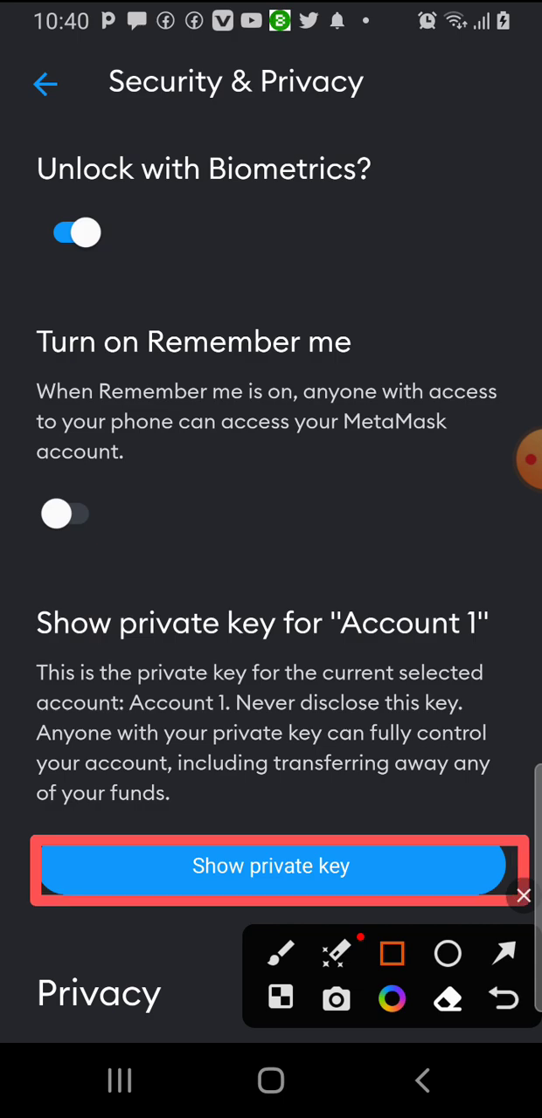
left_click(270, 866)
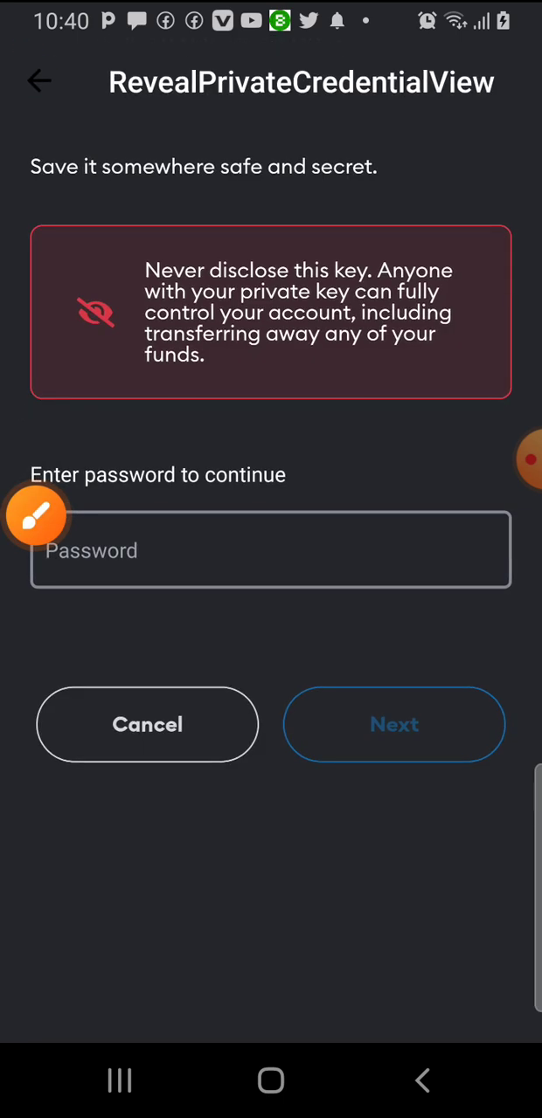
left_click(40, 80)
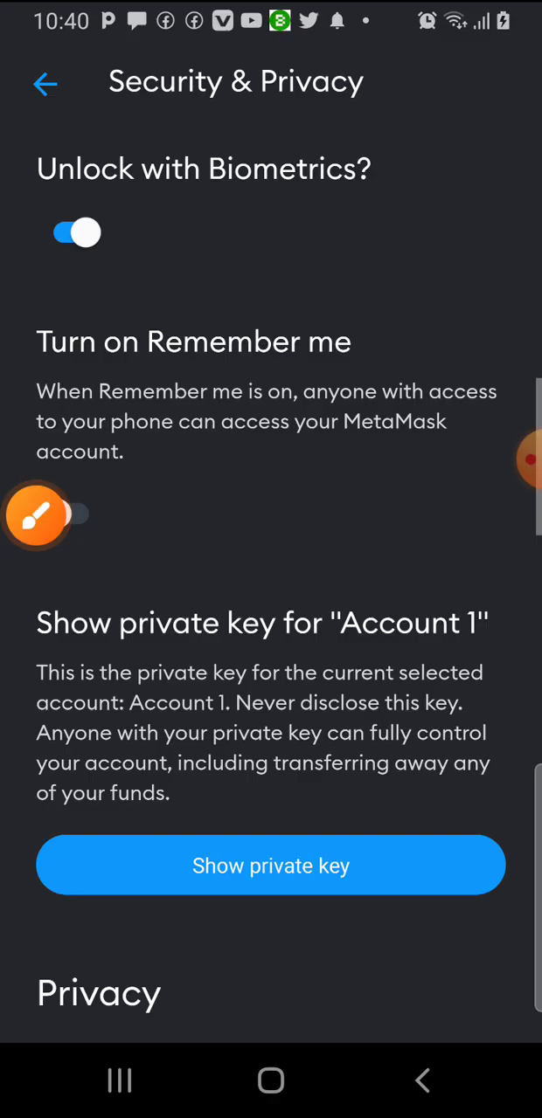
- Scroll through the Privacy section past MetaMetrics until Manage connections is in view
scroll("down", 3)
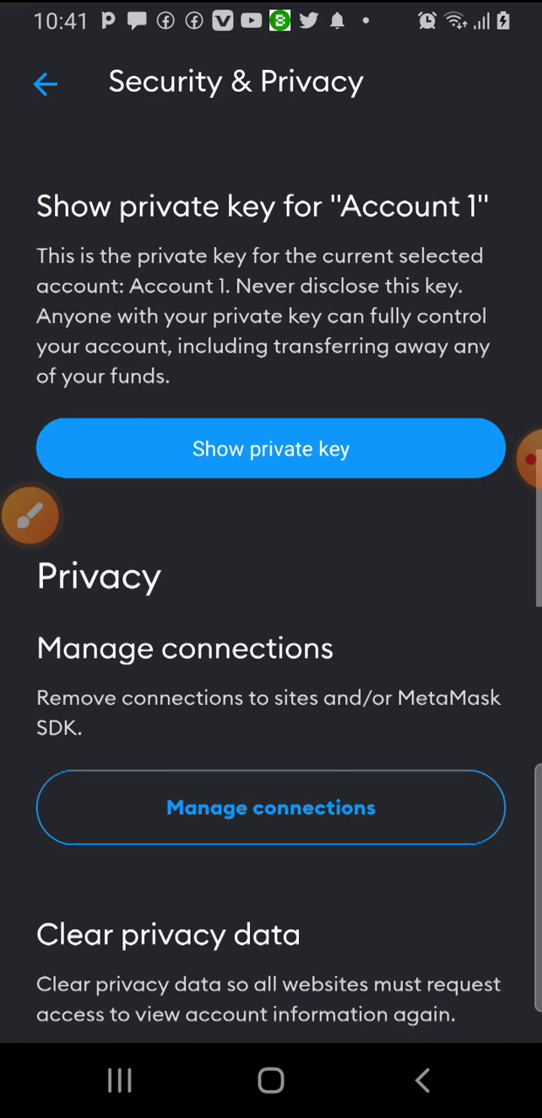
scroll("down", 3)
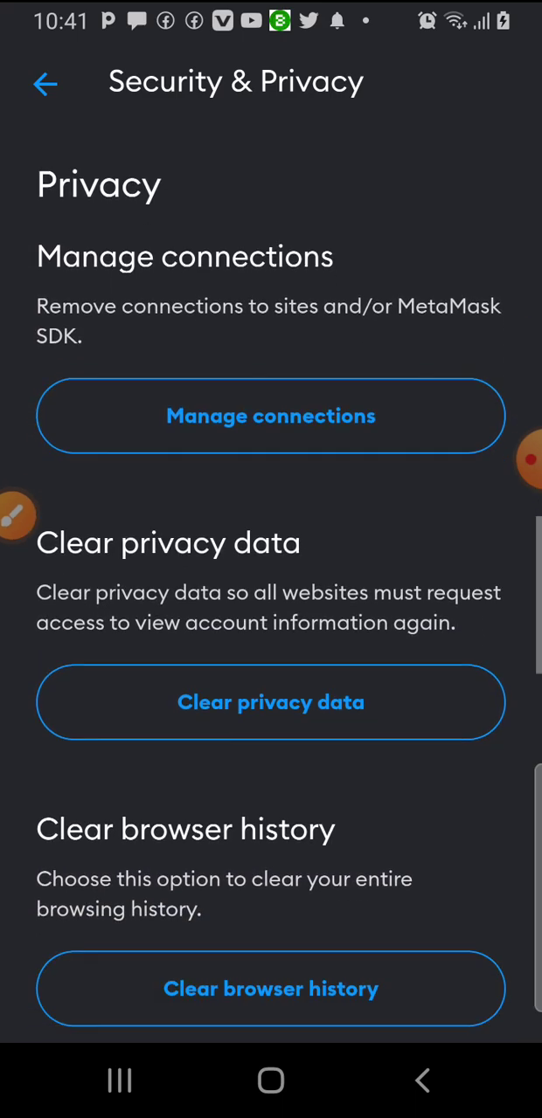
scroll("down", 3)
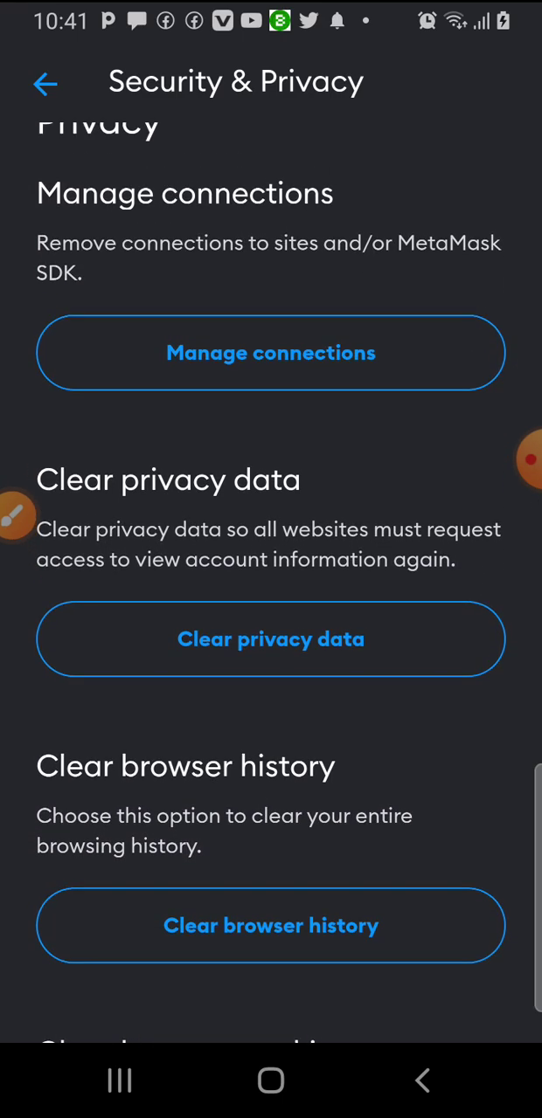
scroll("down", 3)
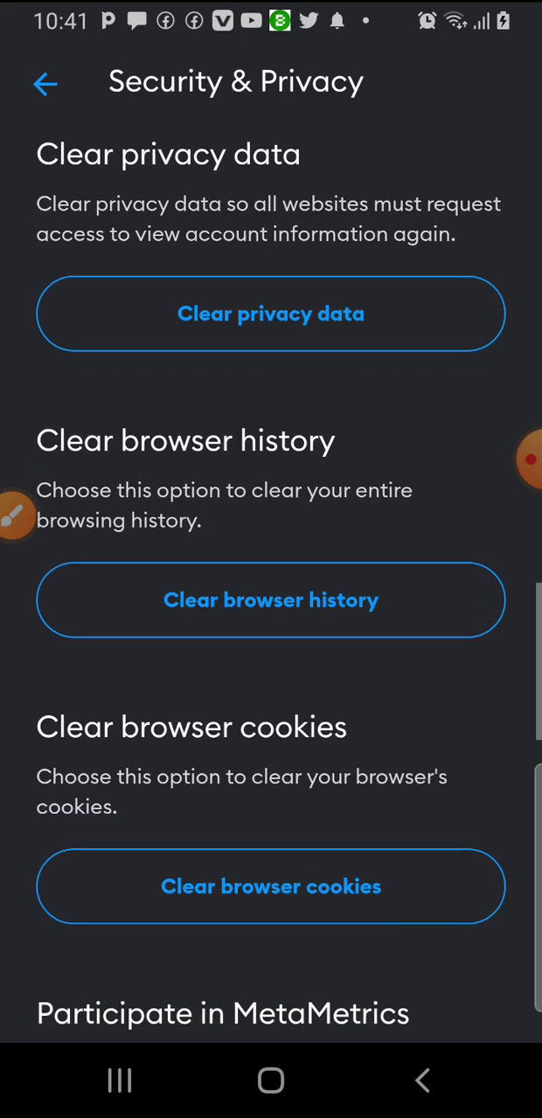
scroll("down", 3)
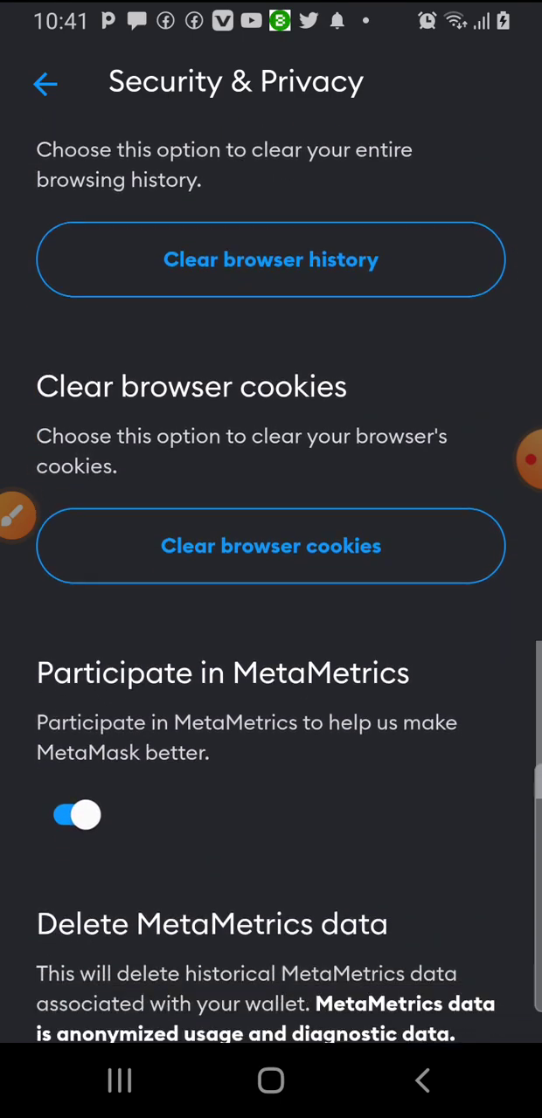
scroll("down", 3)
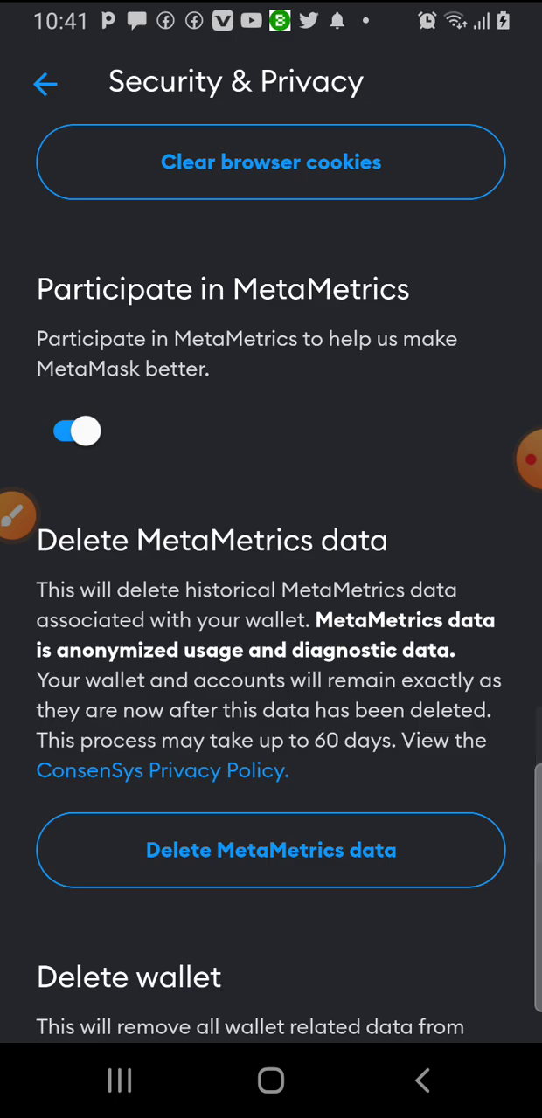
scroll("down", 3)
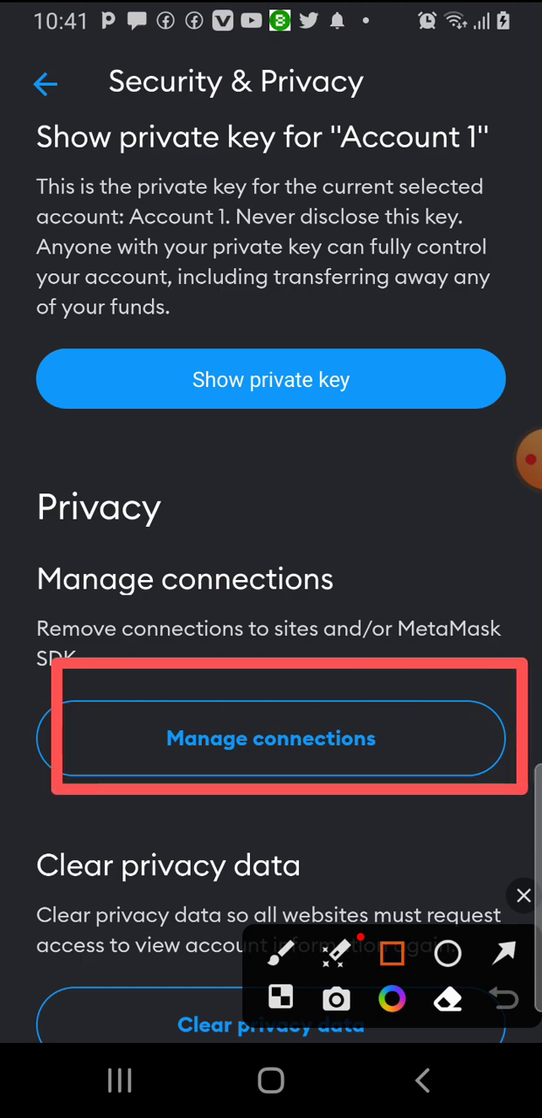
- View Manage connections showing 'No connections found', then return to the Settings list
left_click(271, 738)
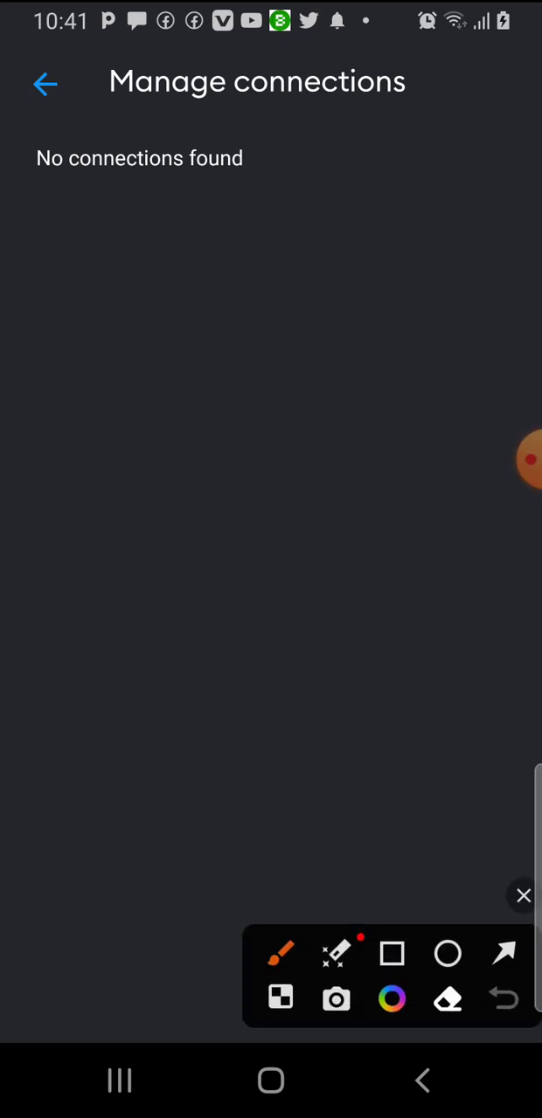
left_click(391, 954)
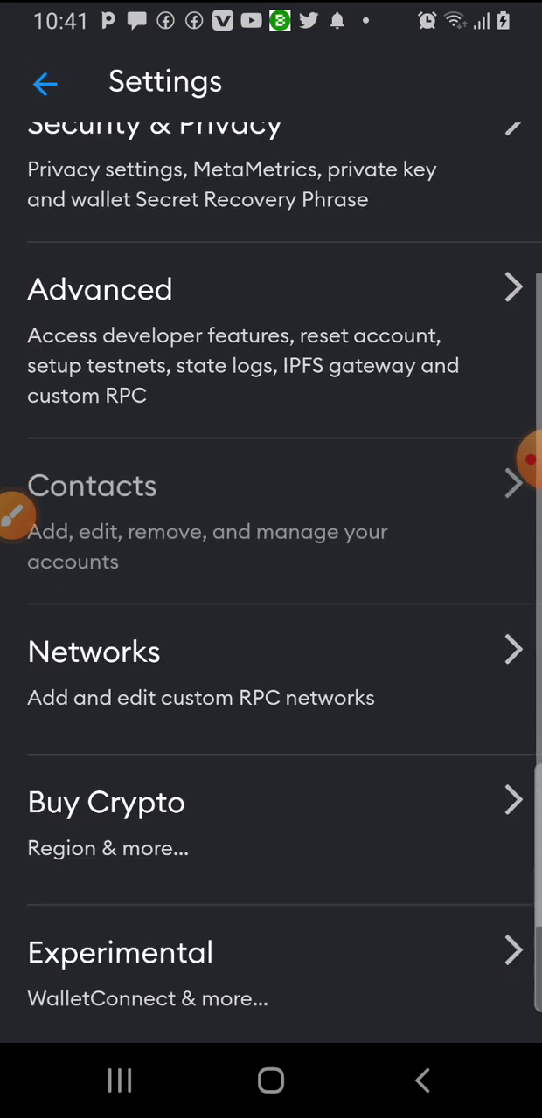
scroll("down", 3)
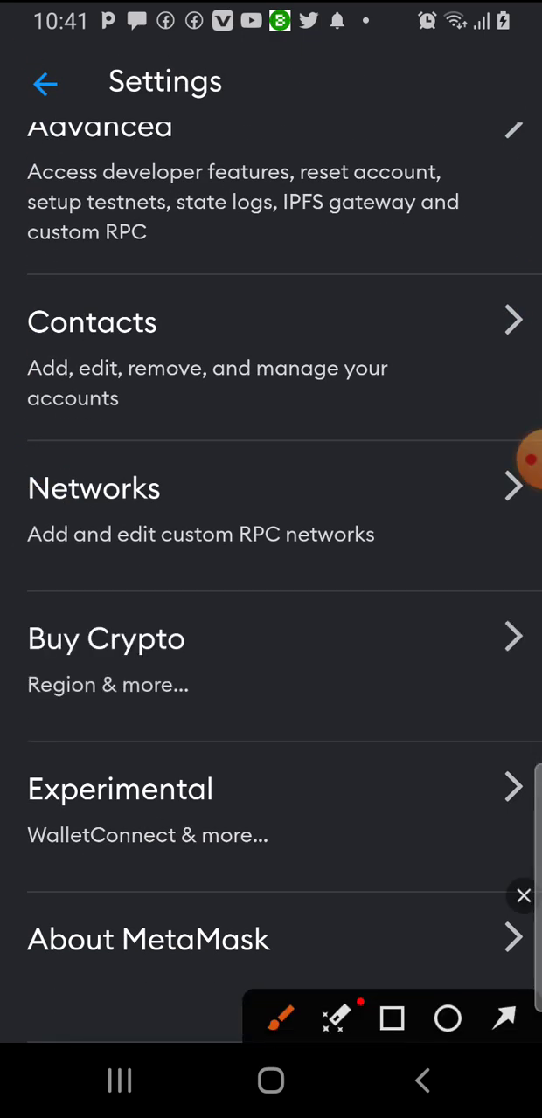